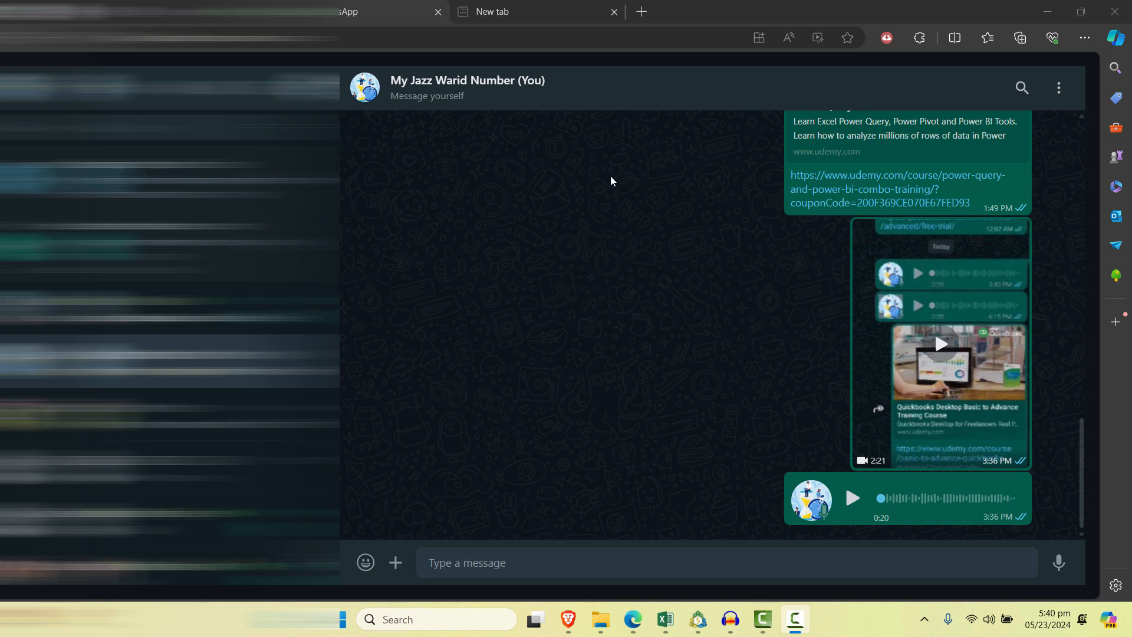
mouse_move(738, 270)
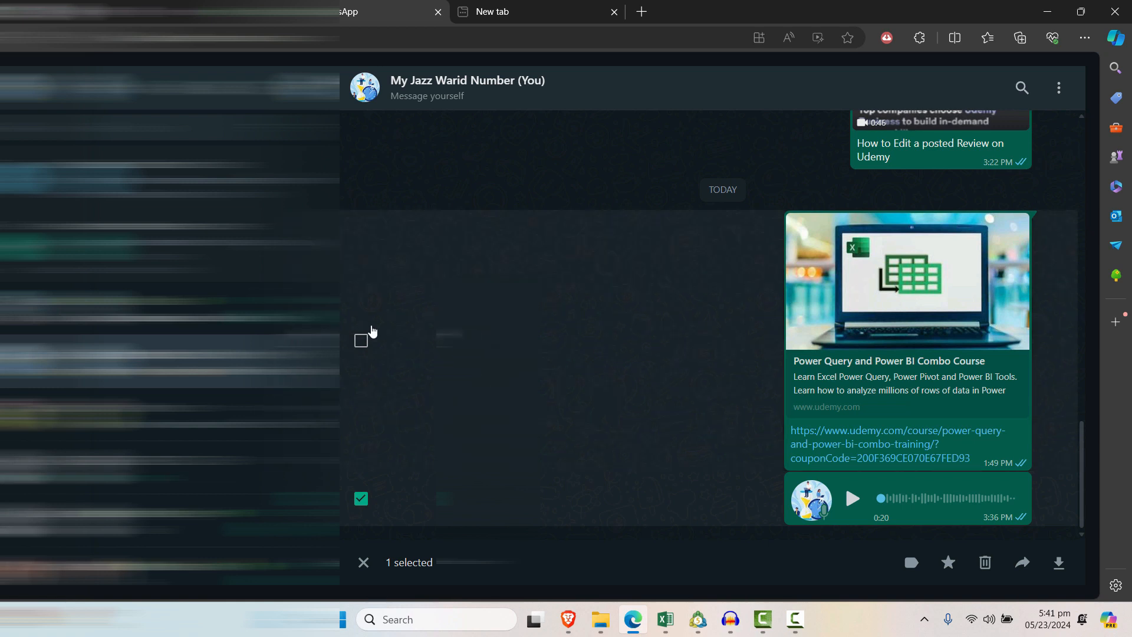
- Add the Power Query course link to the selection and start forwarding both messages
click(360, 340)
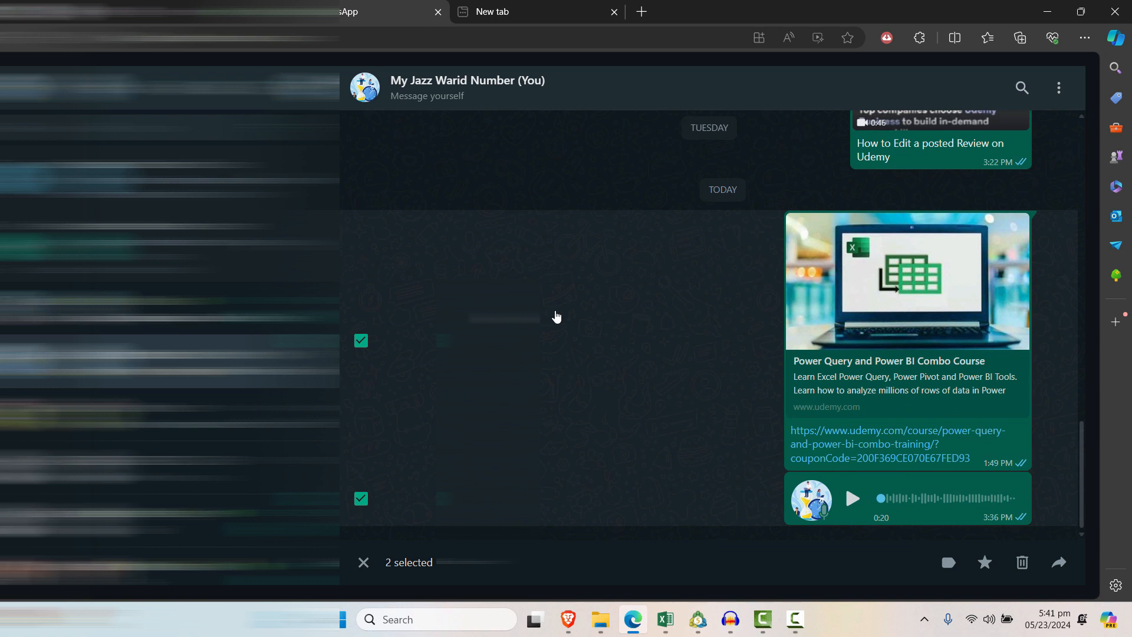
click(1057, 562)
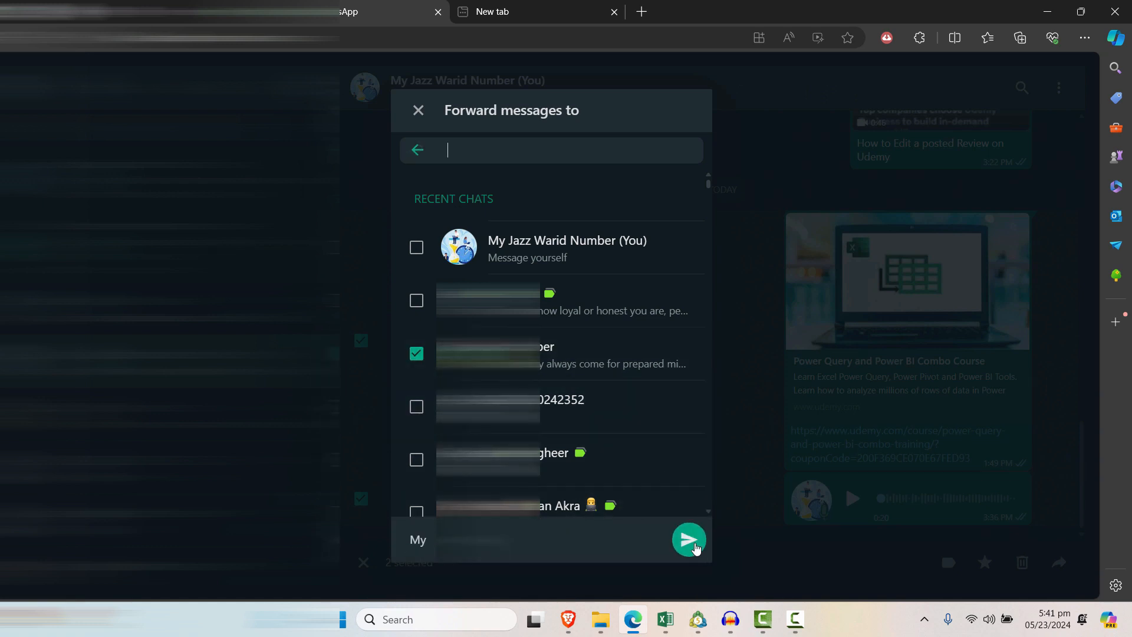
- Send the link and voice note to the My Number chat
click(686, 539)
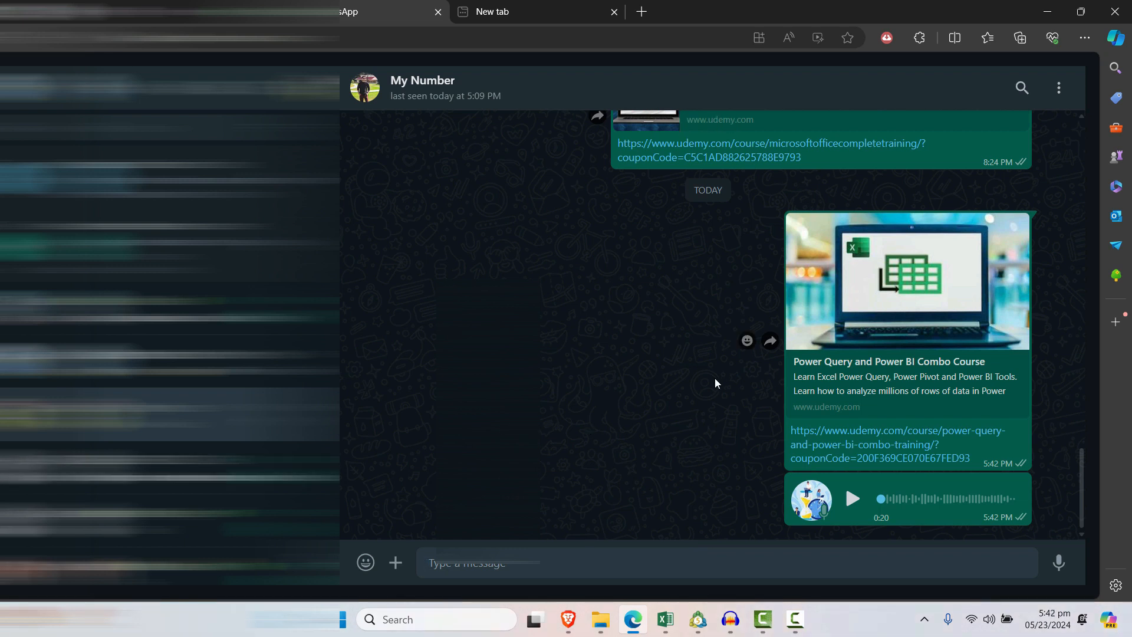
click(505, 563)
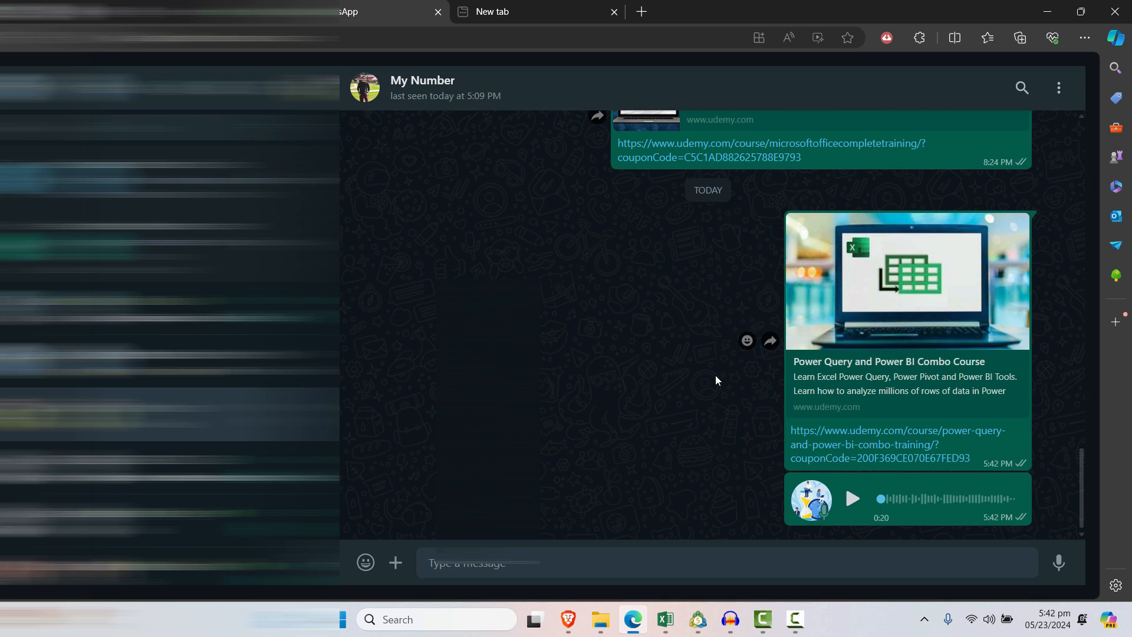
mouse_move(700, 308)
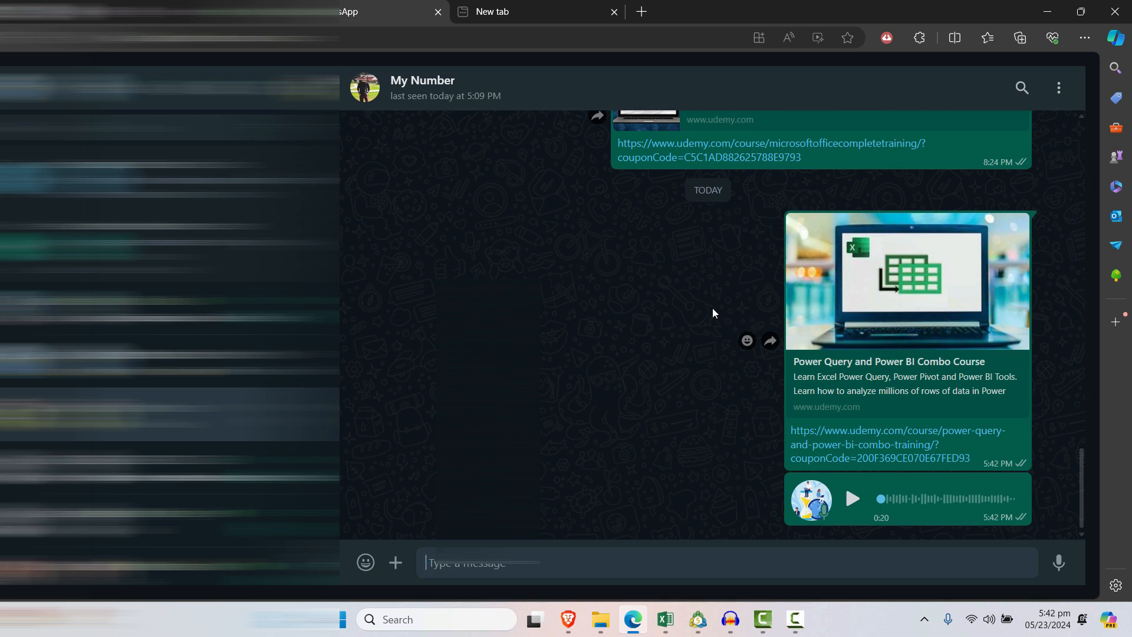
mouse_move(711, 304)
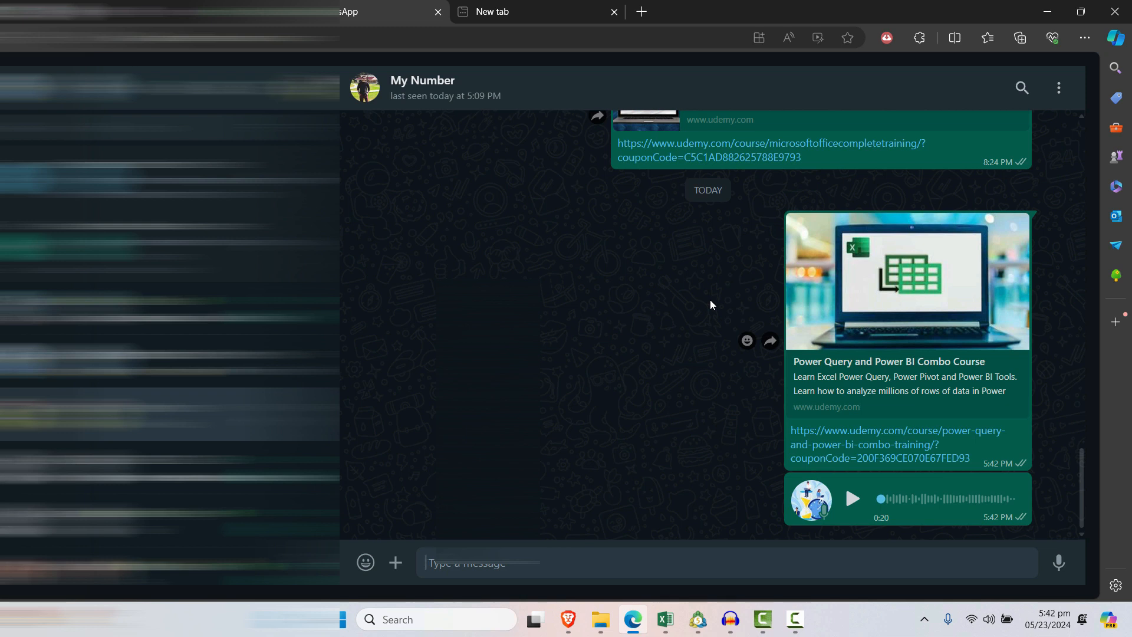